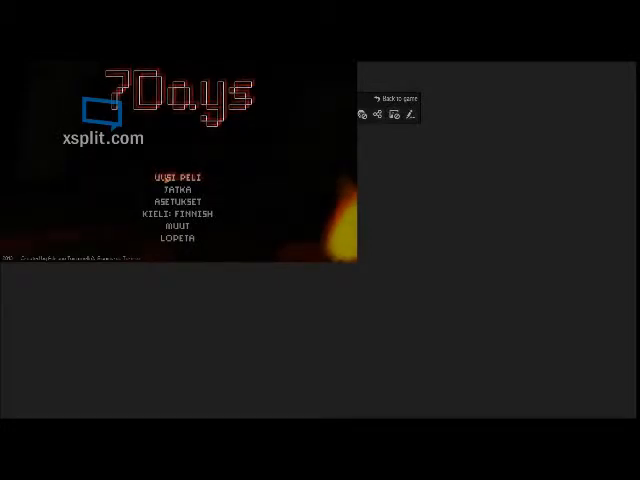
- Switch the main menu language from Finnish to English via the KIELI option
left_click(176, 212)
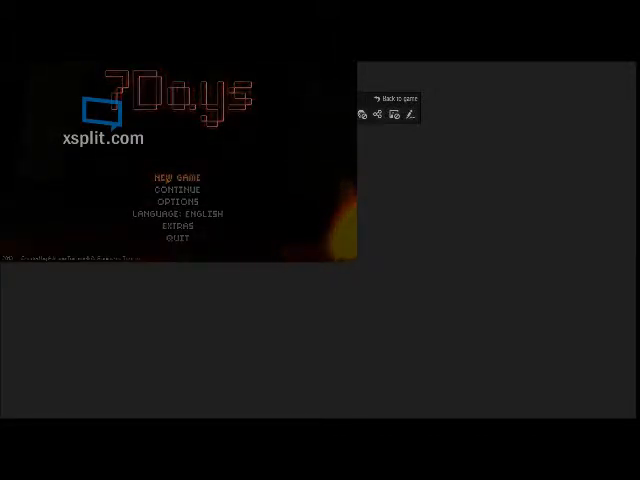
- Start a new game from the main menu, entering the dark room
left_click(176, 176)
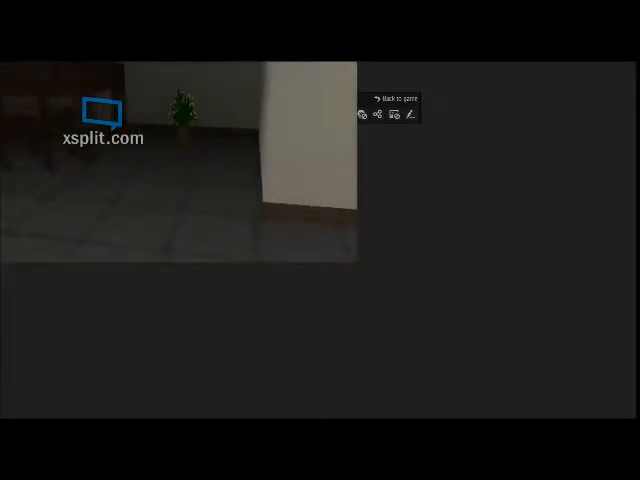